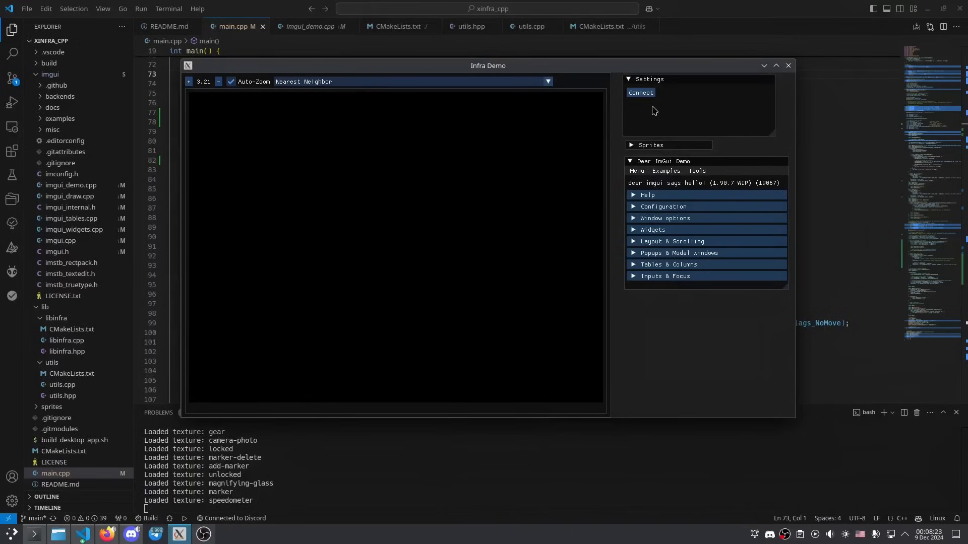
Connect Infra Demo to the T2S+ v2 thermal camera and calibrate it
{"action": "left_click", "coordinate": [641, 92]}
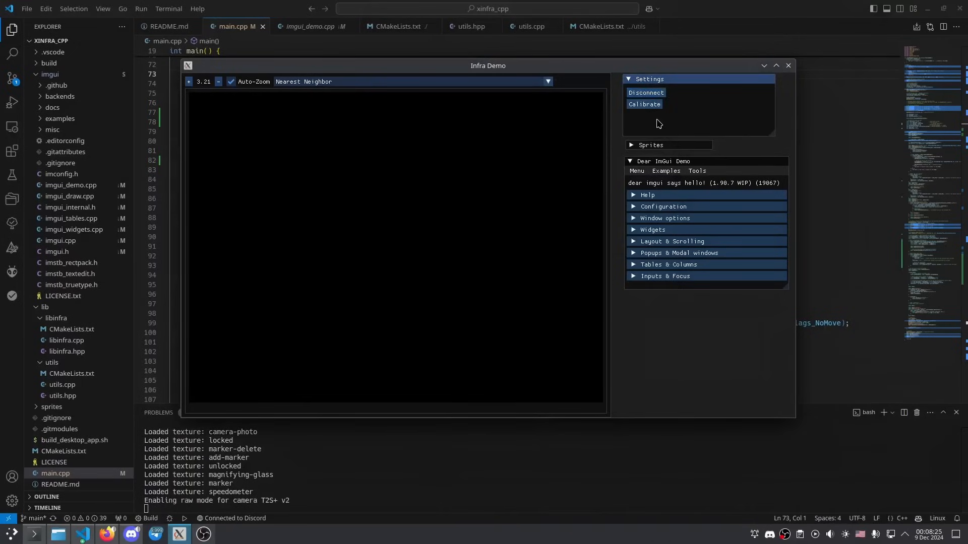
{"action": "left_click", "coordinate": [645, 104]}
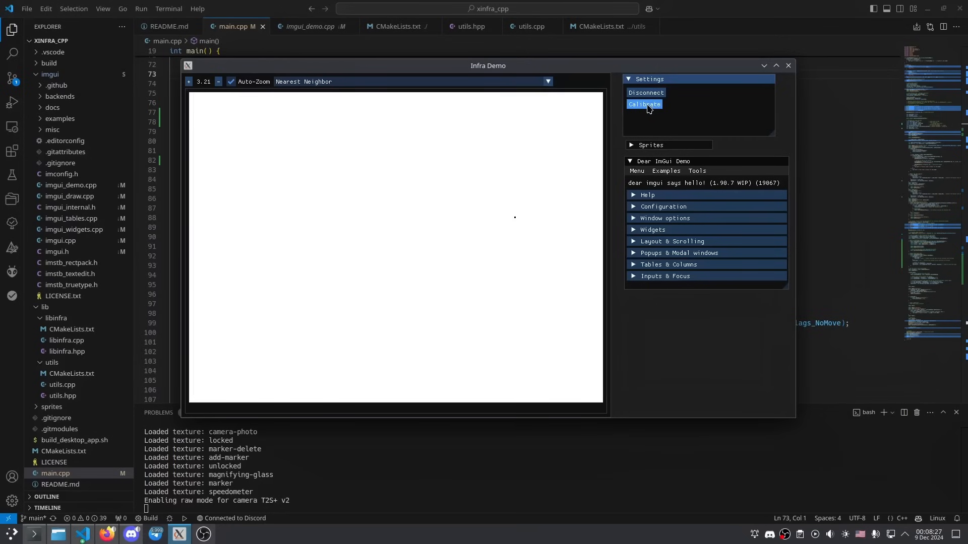
{"action": "left_click", "coordinate": [644, 104]}
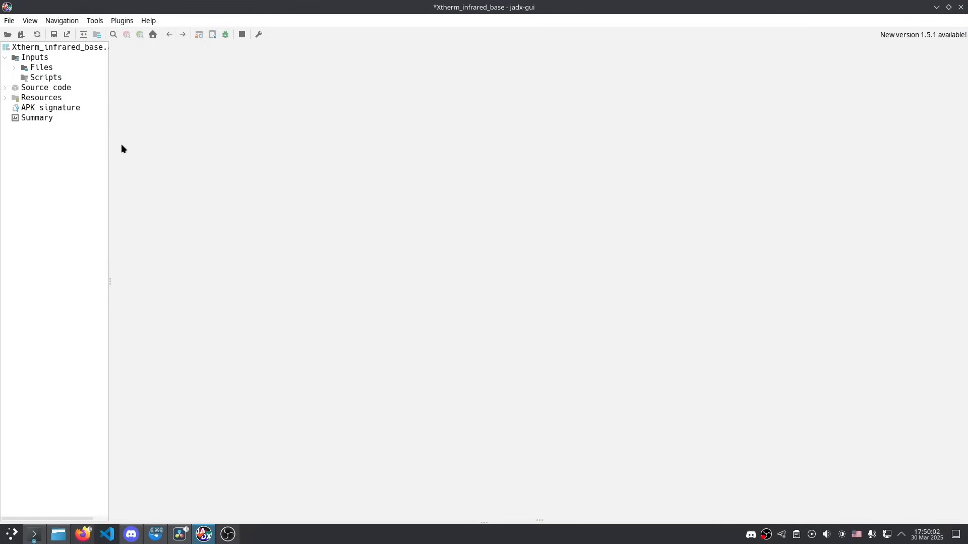
Expand Inputs > Files and the Source code packages of Xtherm_infrared_base.apk
{"action": "left_click", "coordinate": [15, 67]}
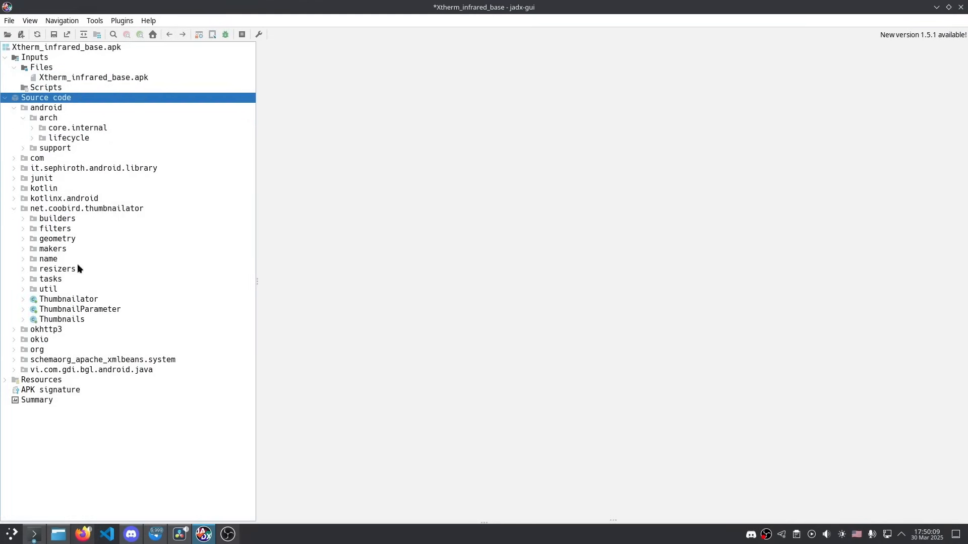
{"action": "double_click", "coordinate": [80, 309]}
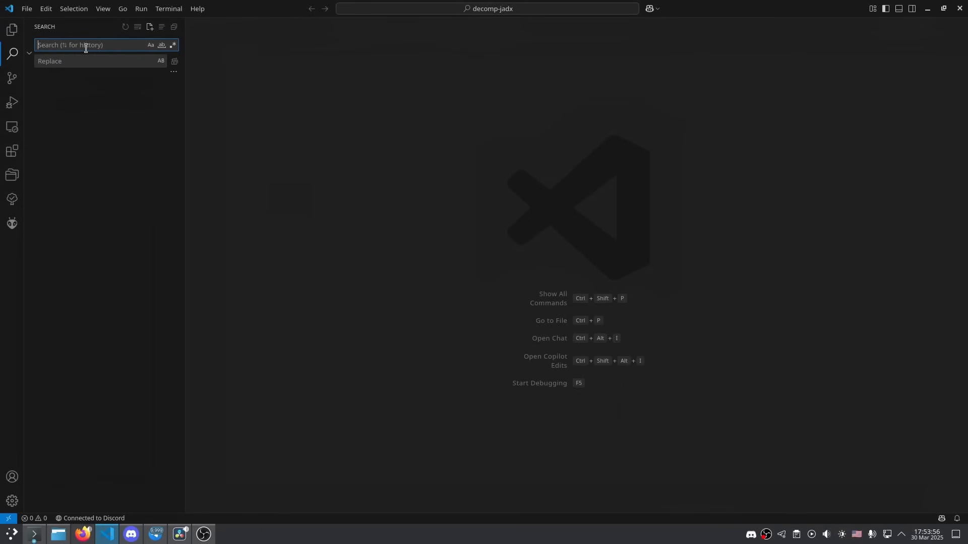
Search for 'manifest' and open the decompiled AndroidManifest.xml to view its permissions
{"action": "type", "text": "manifest"}
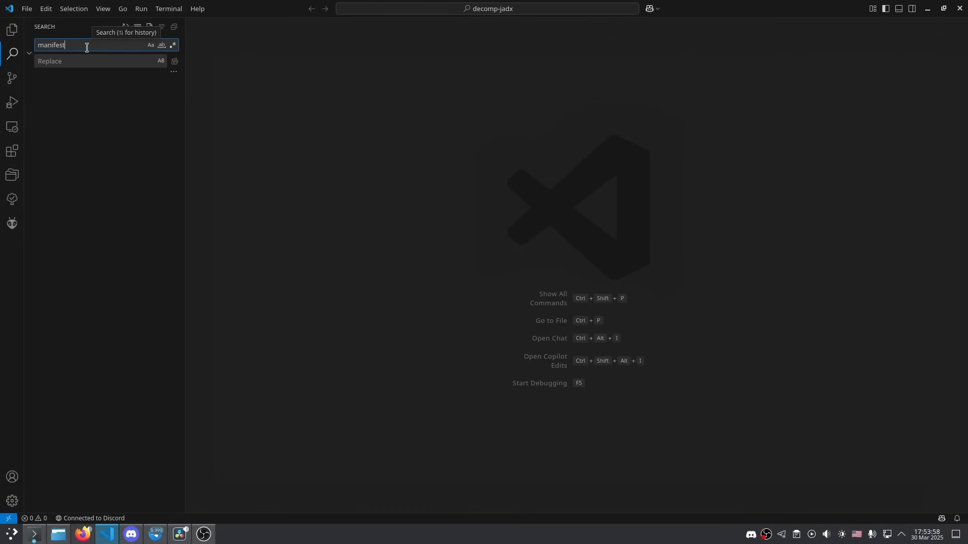
{"action": "left_click", "coordinate": [91, 104]}
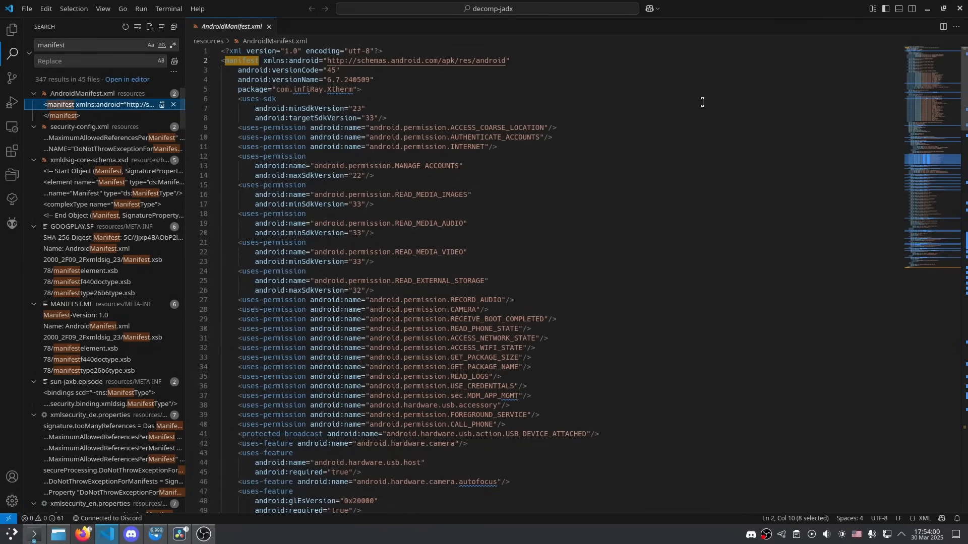
{"action": "scroll", "scroll_direction": "down", "scroll_amount": 3}
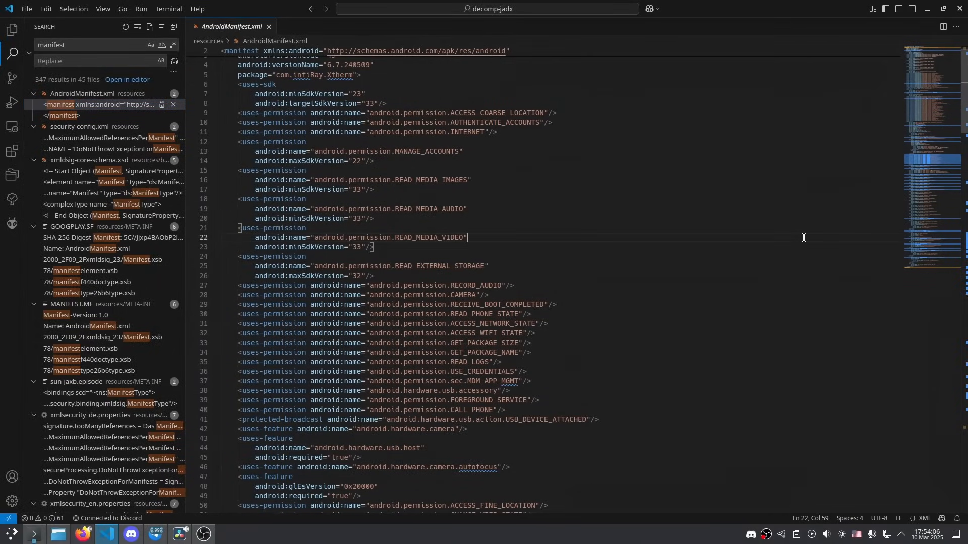
Find 'permission' in AndroidManifest.xml and scroll through its uses-permission entries
{"action": "key", "text": "Ctrl+f"}
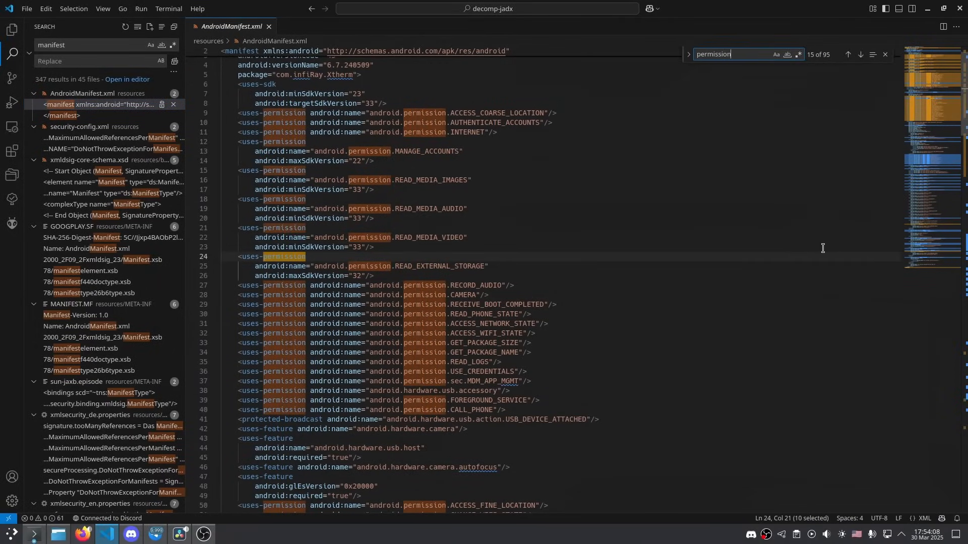
{"action": "scroll", "scroll_direction": "down", "scroll_amount": 3}
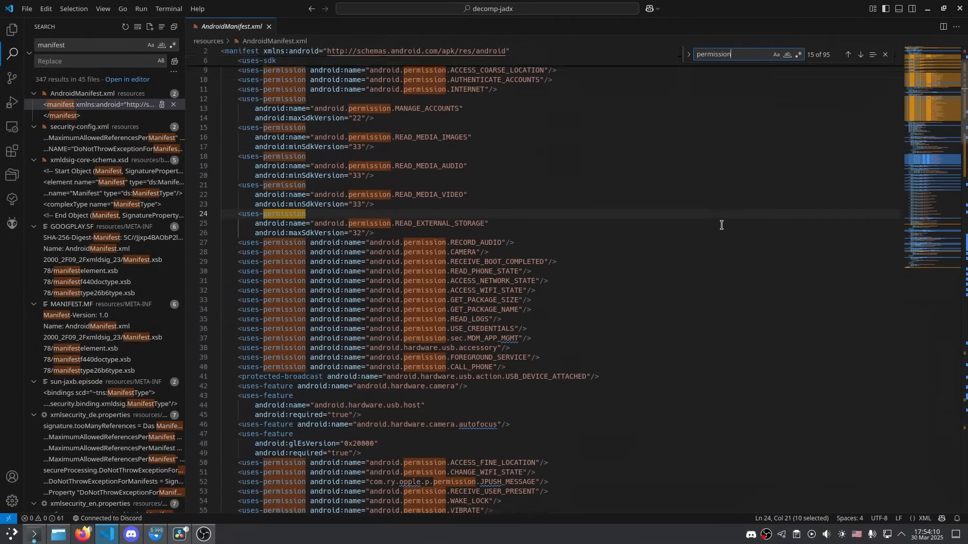
{"action": "scroll", "scroll_direction": "down", "scroll_amount": 3}
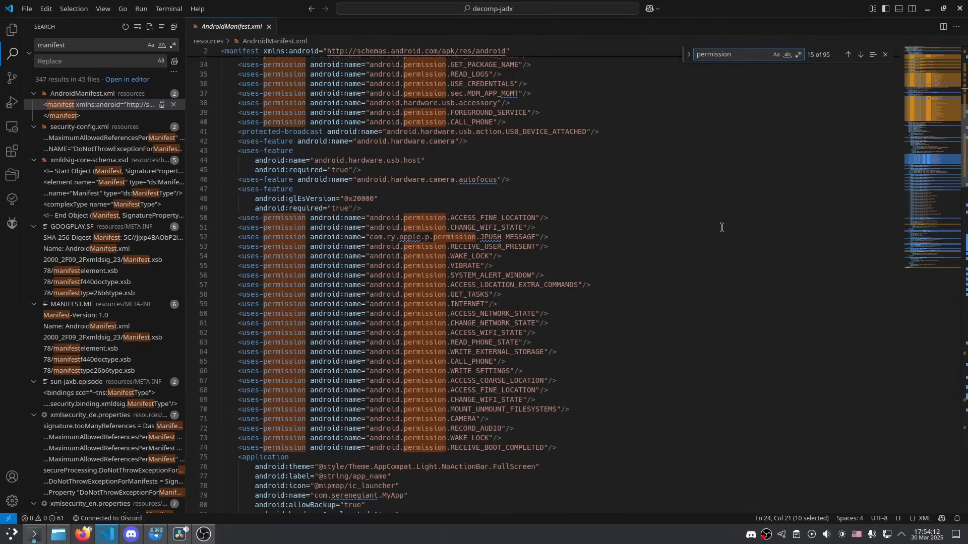
{"action": "scroll", "scroll_direction": "down", "scroll_amount": 3}
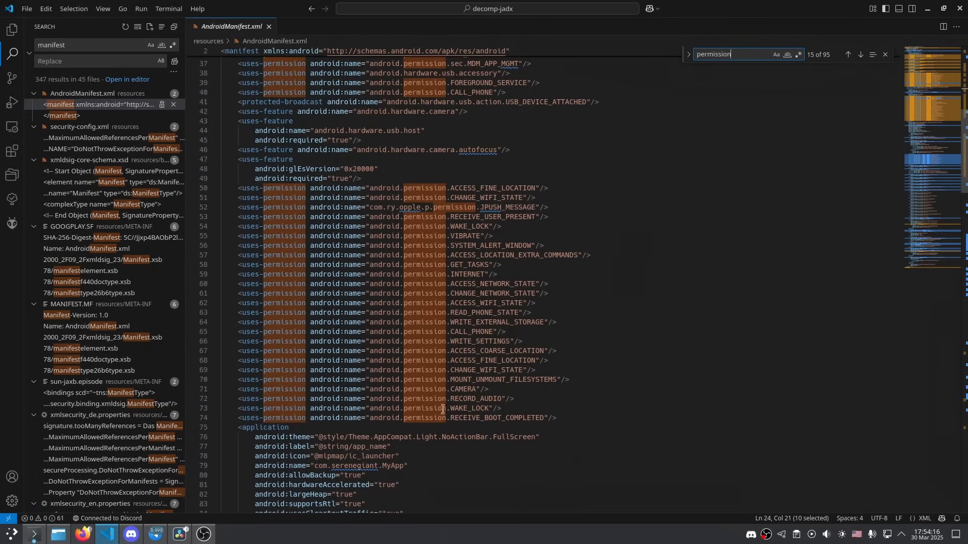
{"action": "scroll", "scroll_direction": "down", "scroll_amount": 3}
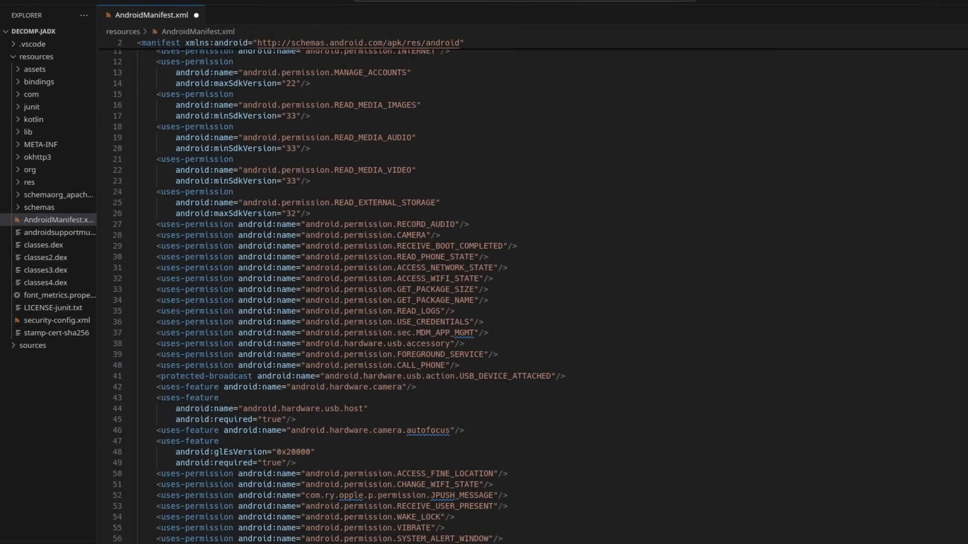
{"action": "scroll", "scroll_direction": "down", "scroll_amount": 3}
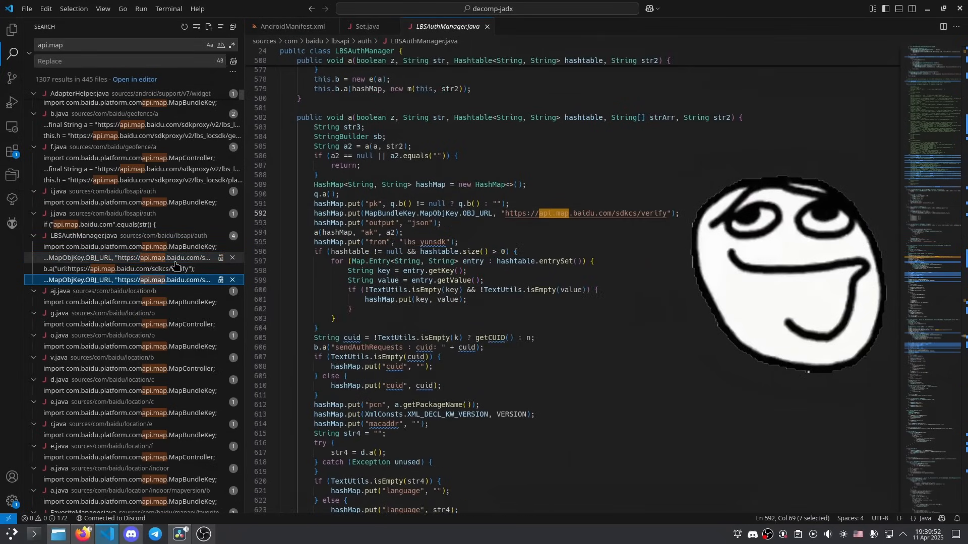
{"action": "mouse_move", "coordinate": [507, 213]}
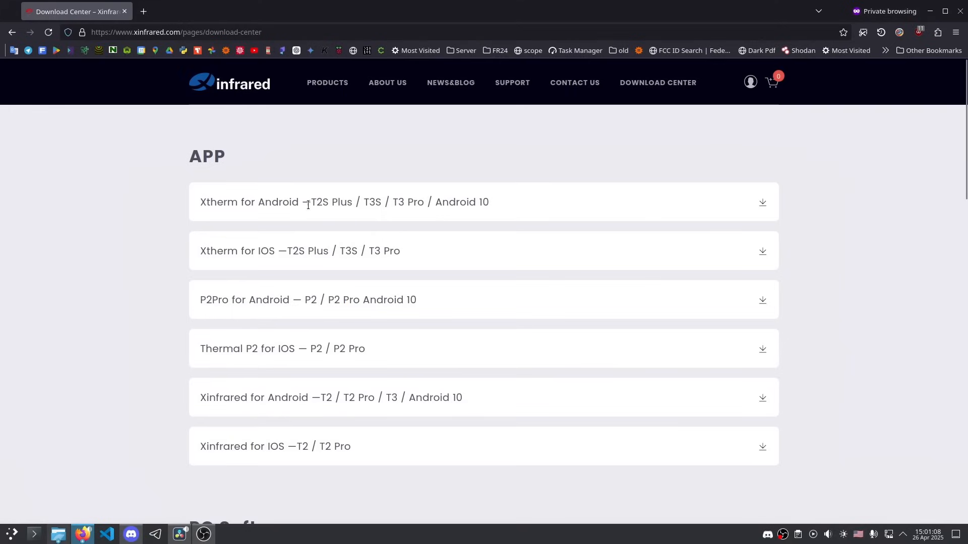
Download Xtherm for Android from the xinfrared.com Download Center
{"action": "left_click", "coordinate": [762, 203]}
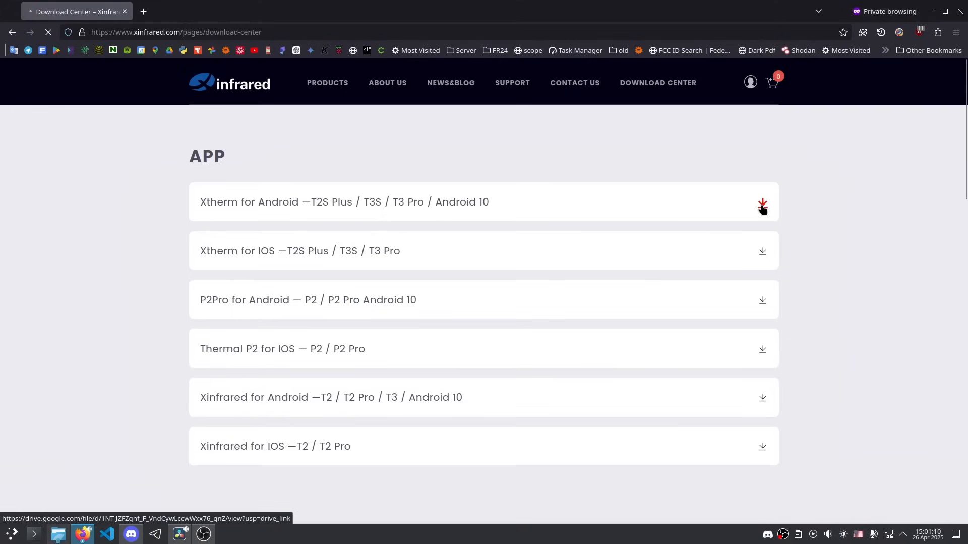
{"action": "left_click", "coordinate": [763, 206]}
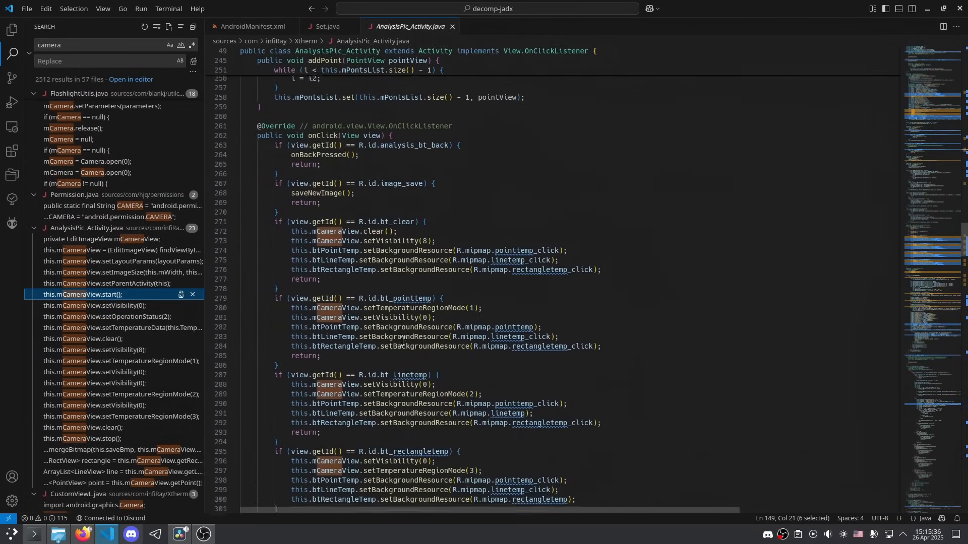
Search for 'thermometry' and open the MANIFEST.MF match naming libthermometry.so
{"action": "scroll", "scroll_direction": "down", "scroll_amount": 3}
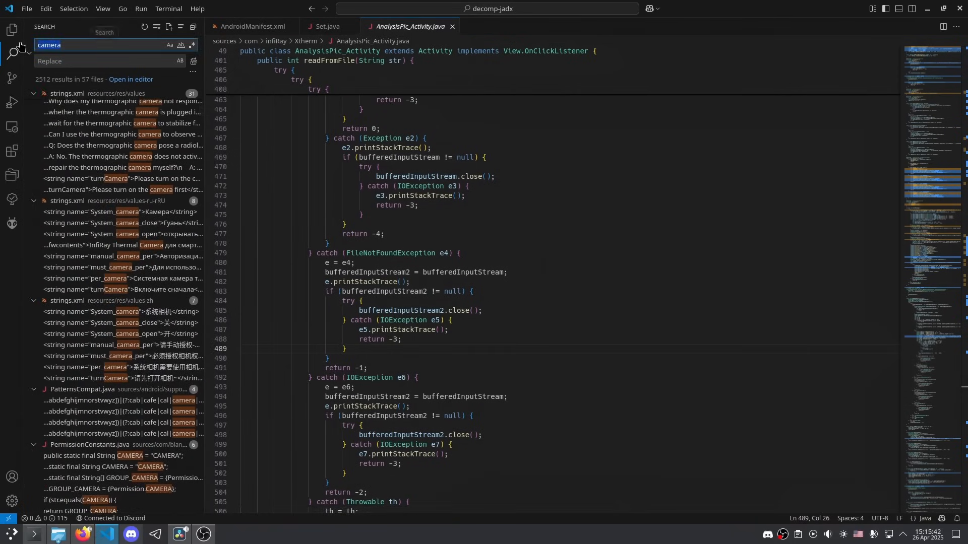
{"action": "type", "text": "thermometry"}
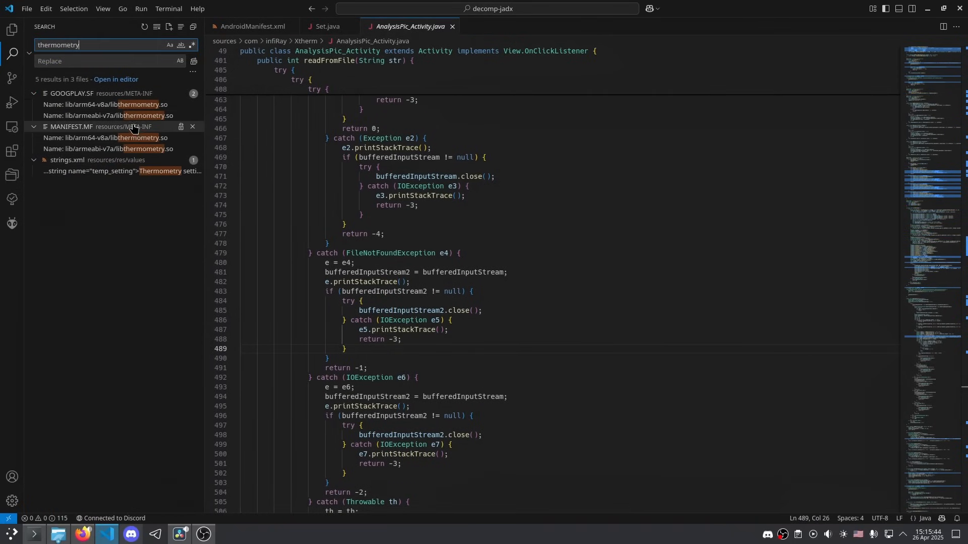
{"action": "left_click", "coordinate": [105, 116]}
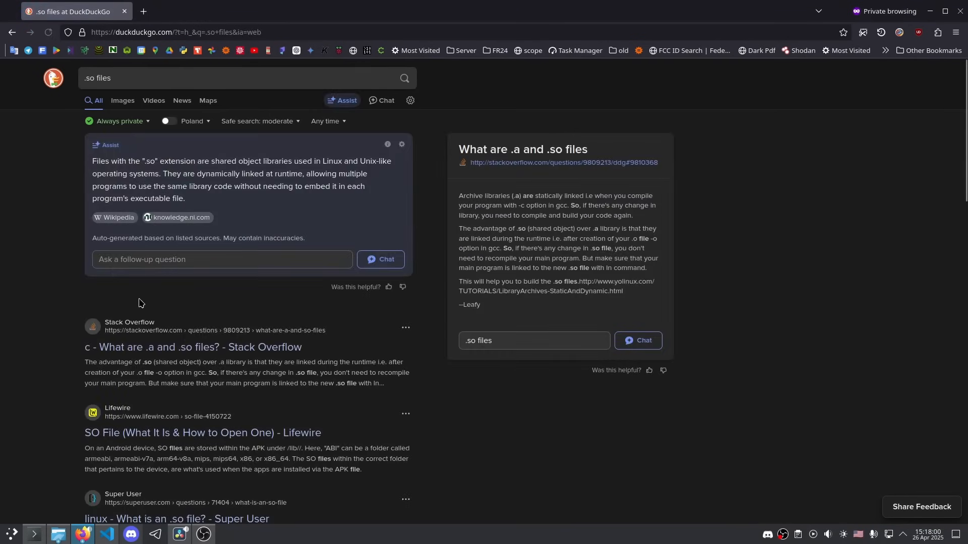
Open the Super User answer 'What is an .so file?' from the search results
{"action": "scroll", "scroll_direction": "down", "scroll_amount": 3}
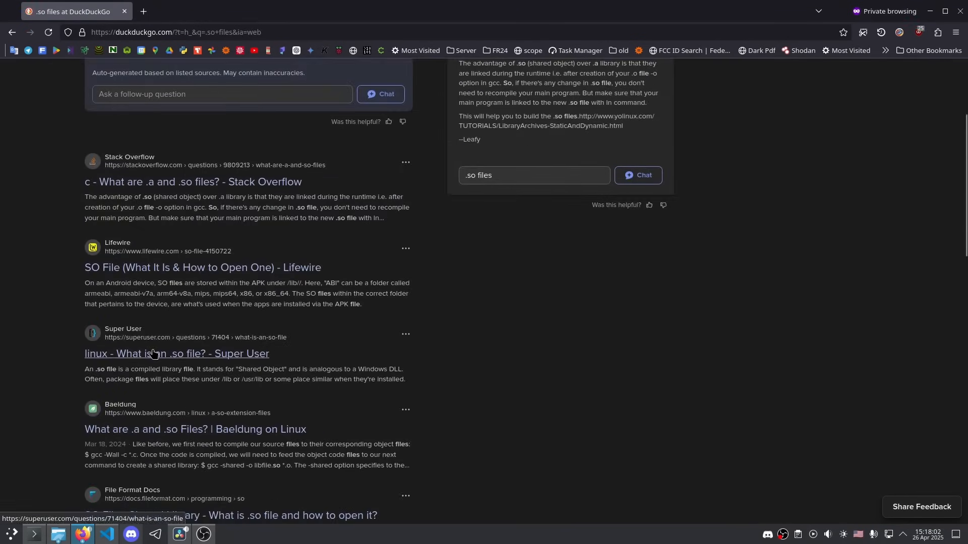
{"action": "left_click", "coordinate": [176, 354]}
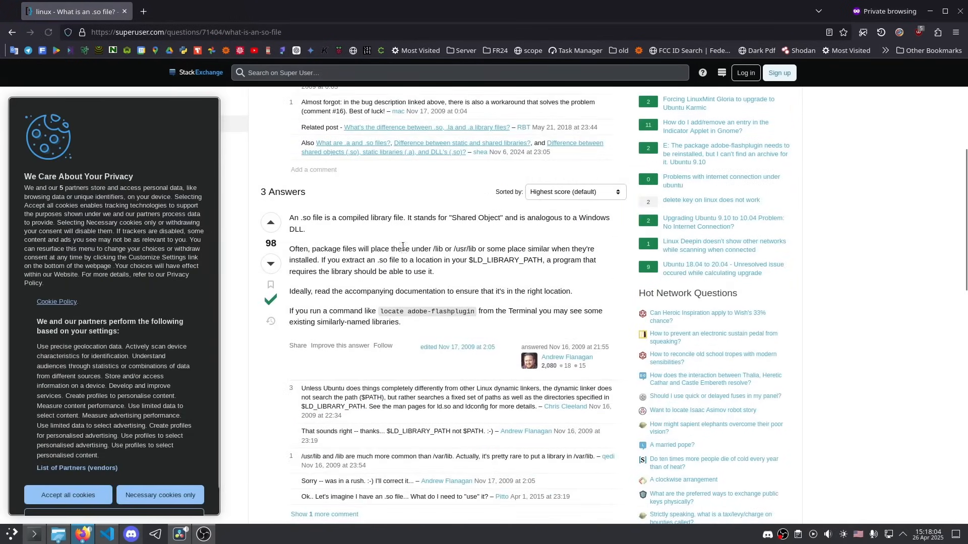
{"action": "mouse_move", "coordinate": [356, 242]}
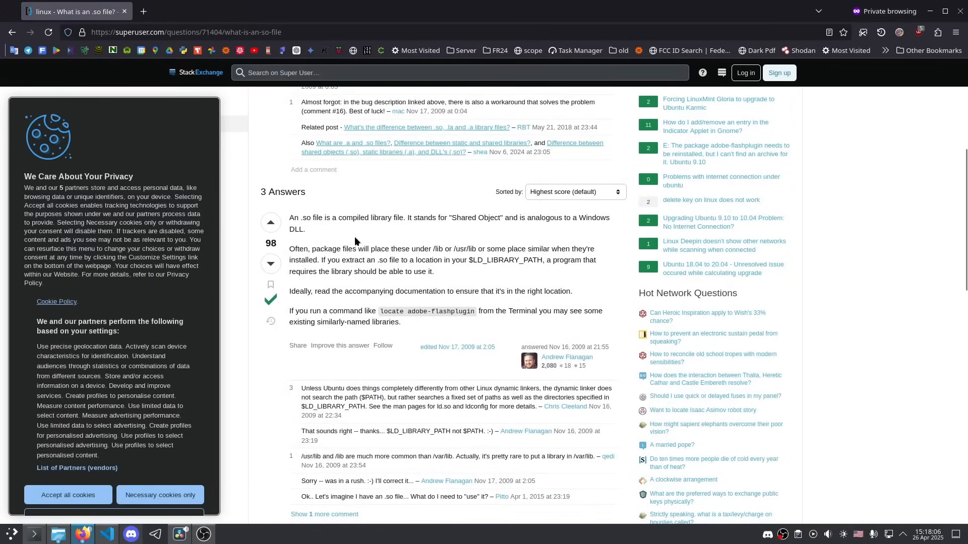
{"action": "mouse_move", "coordinate": [424, 333]}
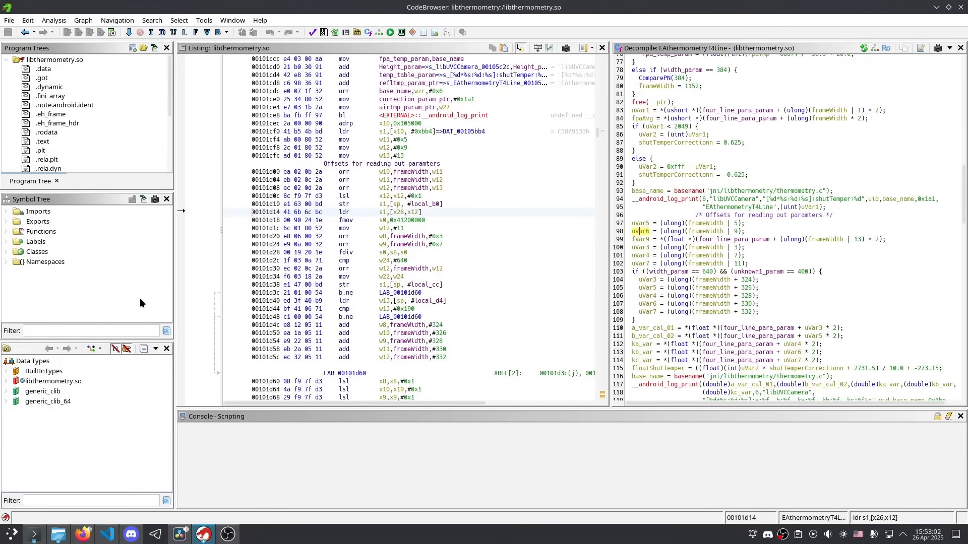
Scroll the EAthermometryT4Line decompilation to the parameter offsets section
{"action": "scroll", "scroll_direction": "down", "scroll_amount": 3}
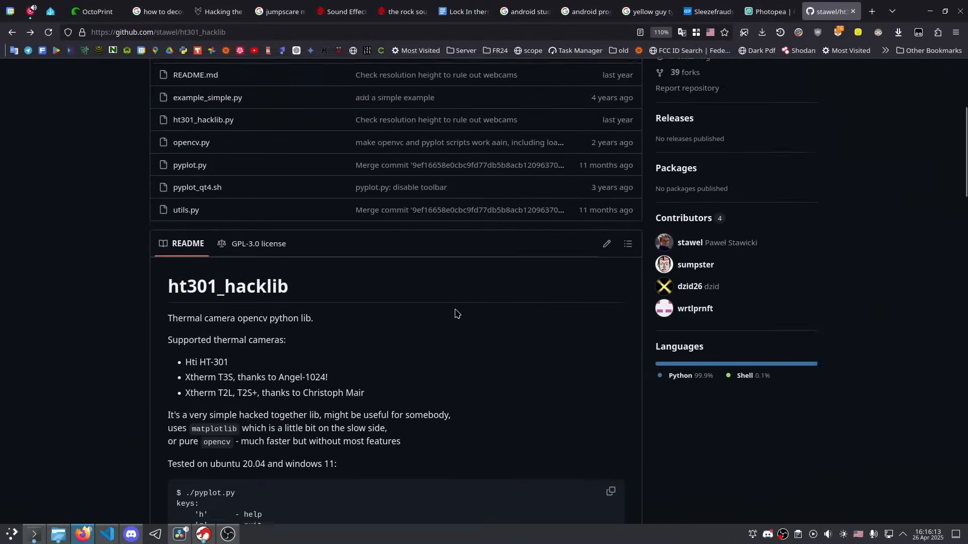
Scroll the stawel/ht301_hacklib page down to the README's supported cameras list
{"action": "scroll", "scroll_direction": "down", "scroll_amount": 3}
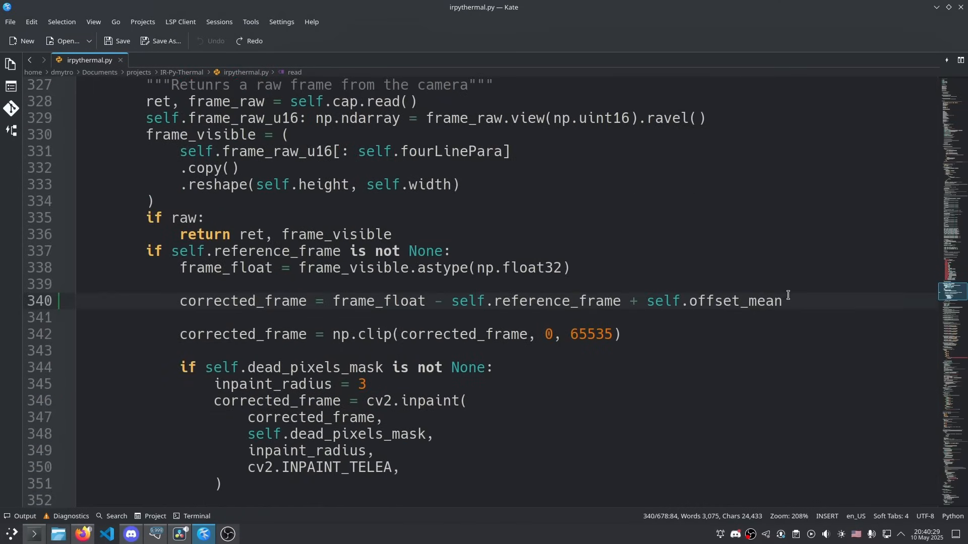
Select offset_mean in irpythermal.py's corrected_frame line at line 340
{"action": "double_click", "coordinate": [740, 300]}
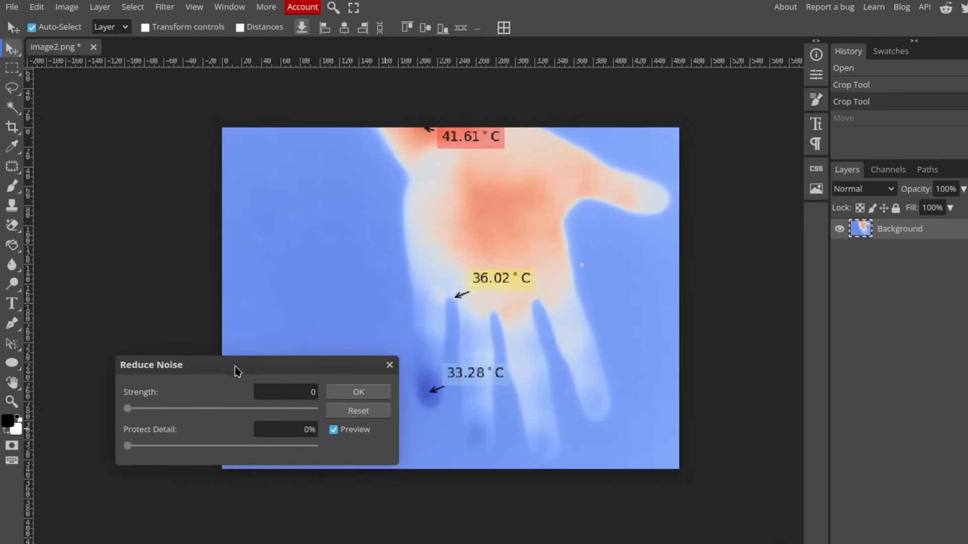
Raise the Reduce Noise strength to 10 on the hand thermal image
{"action": "left_click_drag", "start_coordinate": [127, 408], "coordinate": [278, 405]}
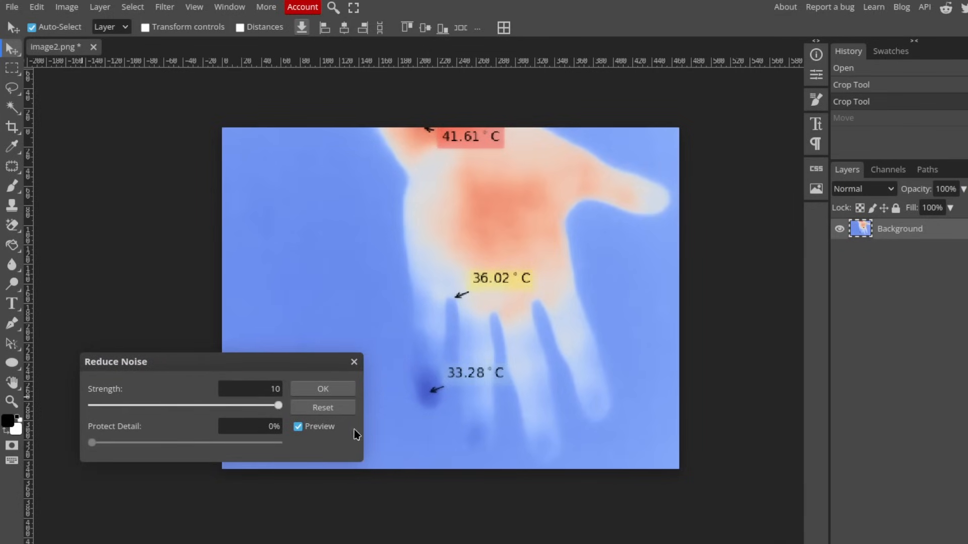
{"action": "left_click", "coordinate": [323, 388]}
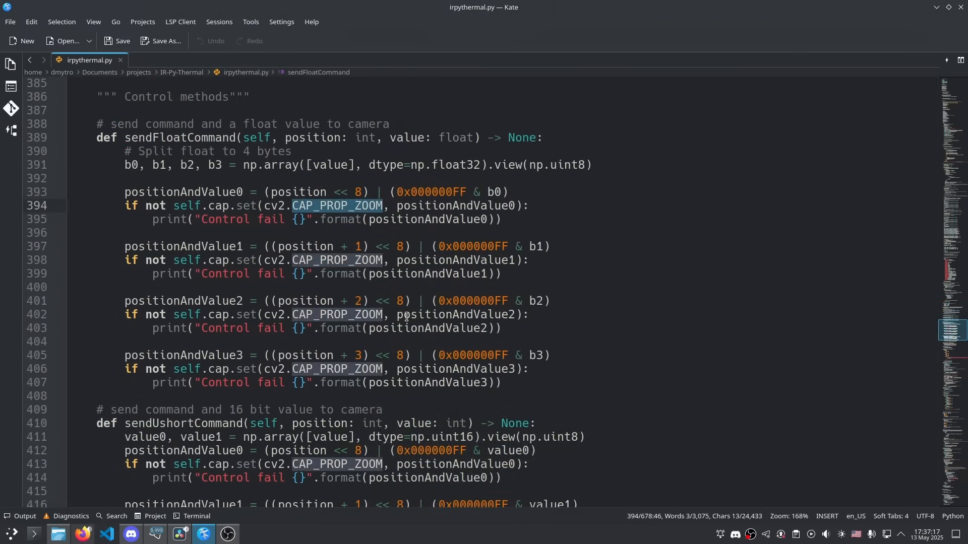
Search irpythermal.py for 'fourLinePara'
{"action": "type", "text": "fourLinePara"}
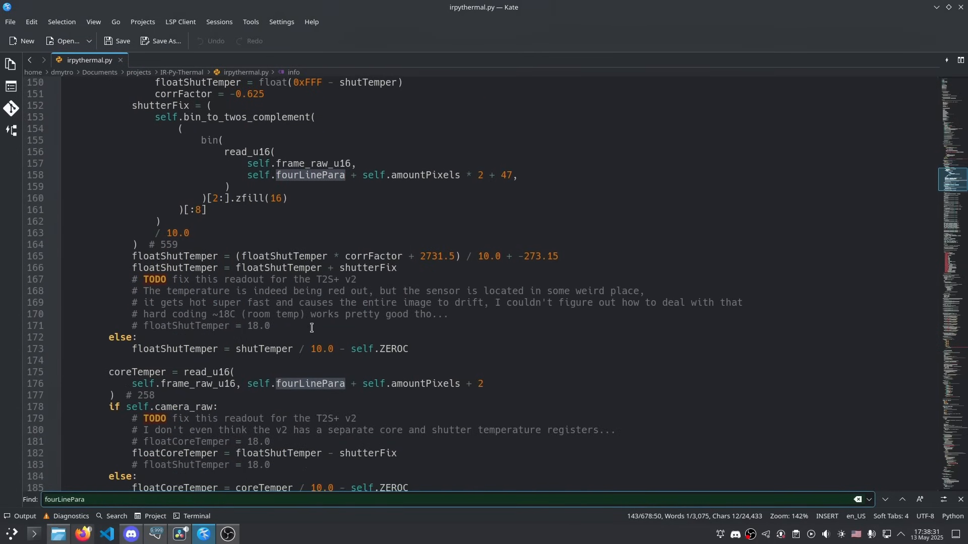
Scroll through the fourLinePara temperature, calibration and info dictionary parsing code
{"action": "scroll", "scroll_direction": "down", "scroll_amount": 3}
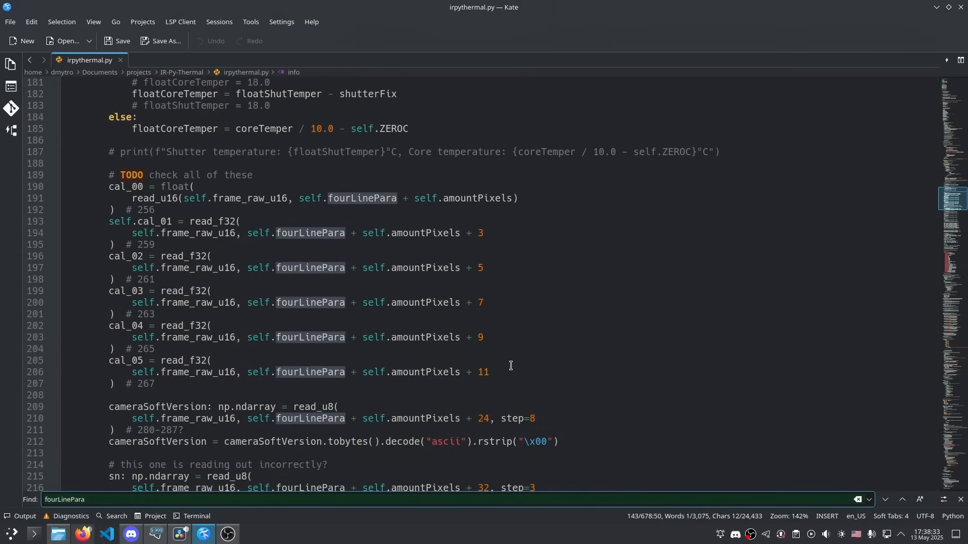
{"action": "scroll", "scroll_direction": "down", "scroll_amount": 3}
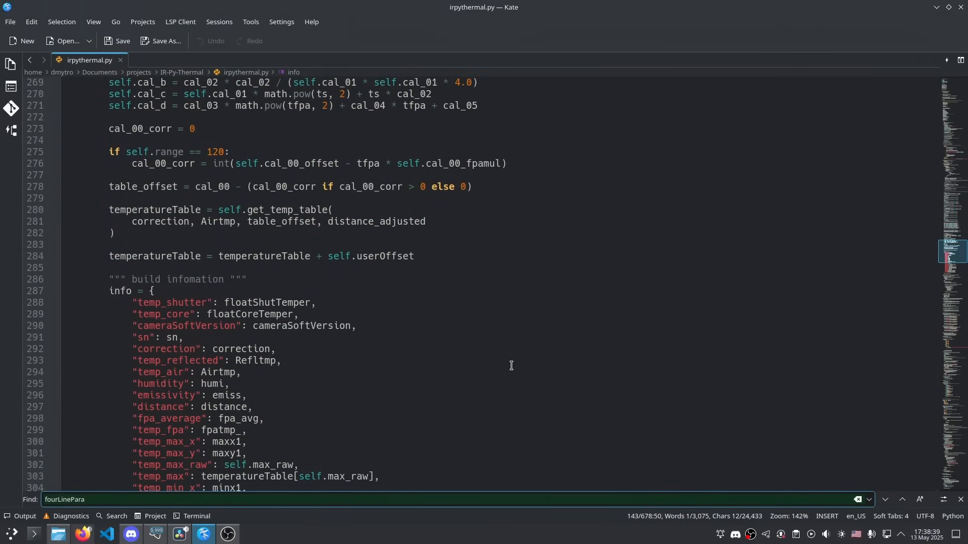
{"action": "scroll", "scroll_direction": "down", "scroll_amount": 3}
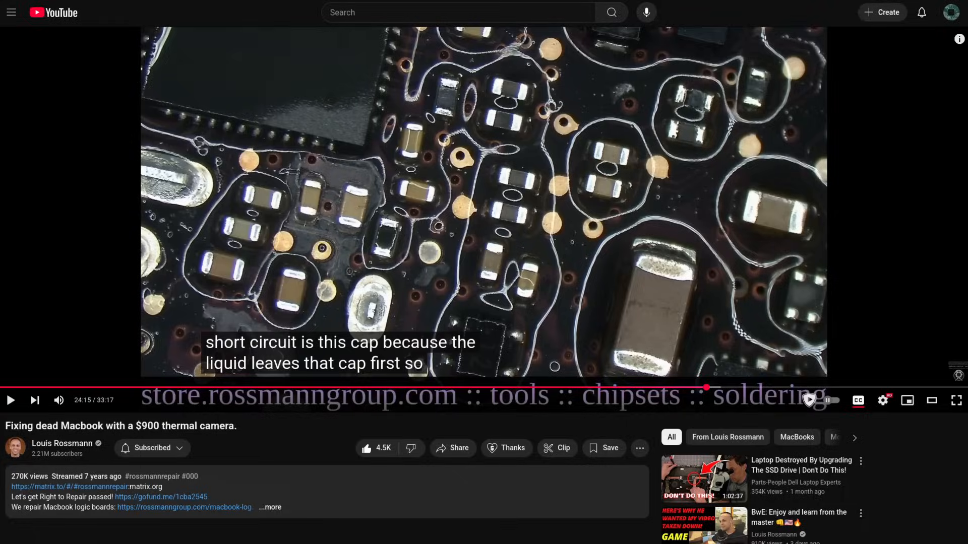
Play the 'Fixing dead Macbook with a $900 thermal camera' video
{"action": "left_click", "coordinate": [704, 478]}
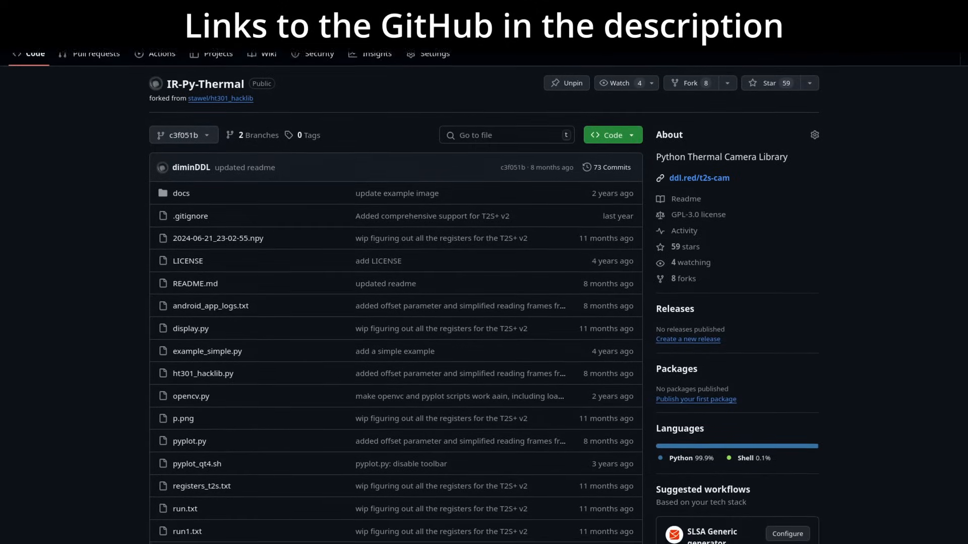
Scroll the IR-Py-Thermal page and launch Android Studio via ./studio.sh
{"action": "scroll", "scroll_direction": "down", "scroll_amount": 3}
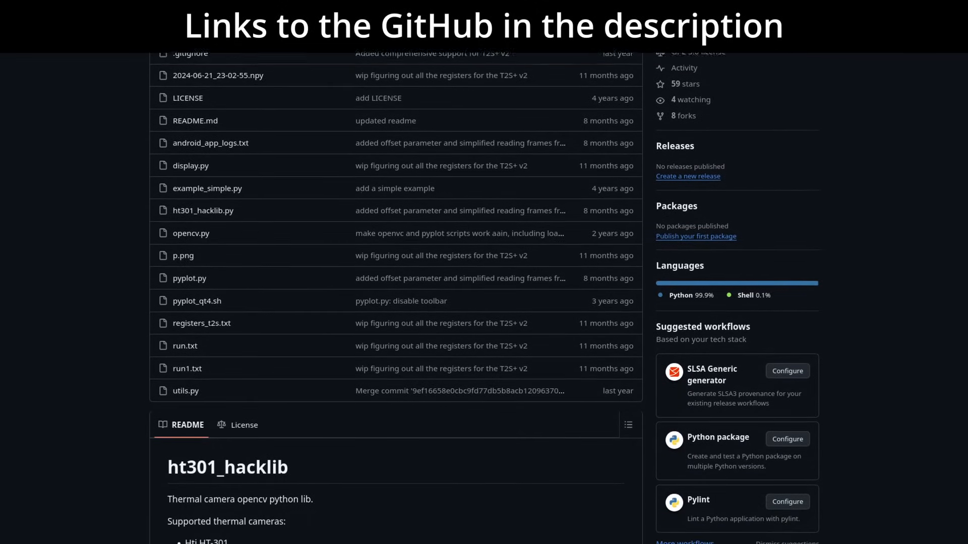
{"action": "scroll", "scroll_direction": "down", "scroll_amount": 3}
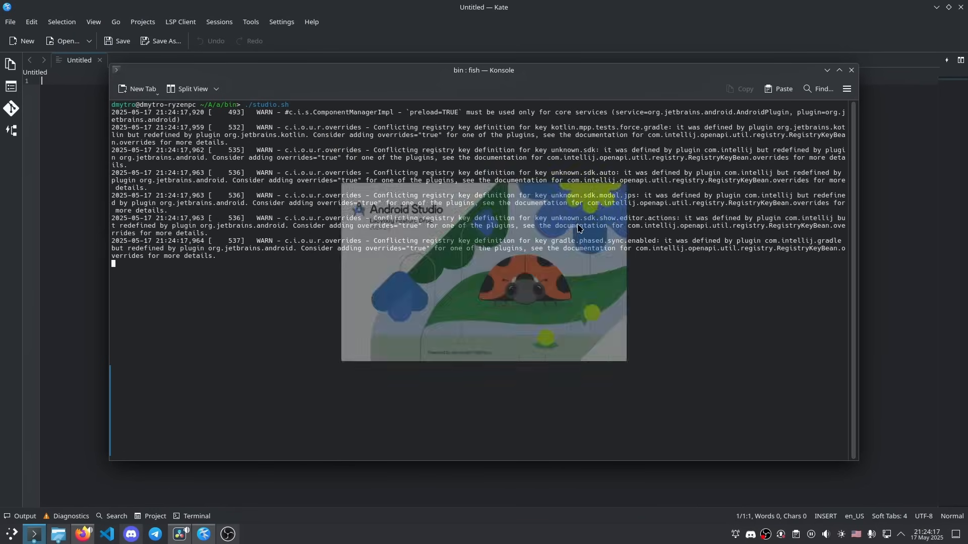
{"action": "left_click", "coordinate": [252, 534]}
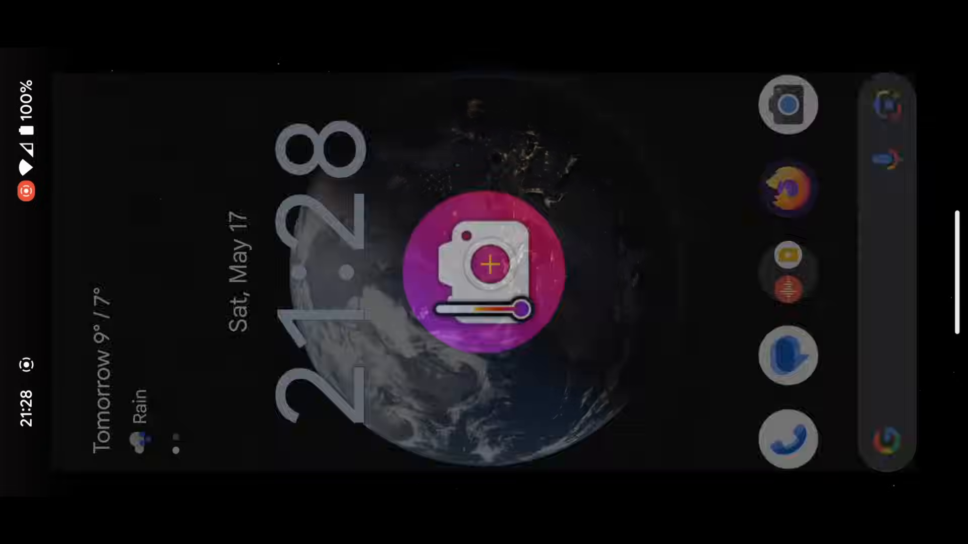
Show the live hand thermal view in the Ironbow palette
{"action": "left_click", "coordinate": [485, 268]}
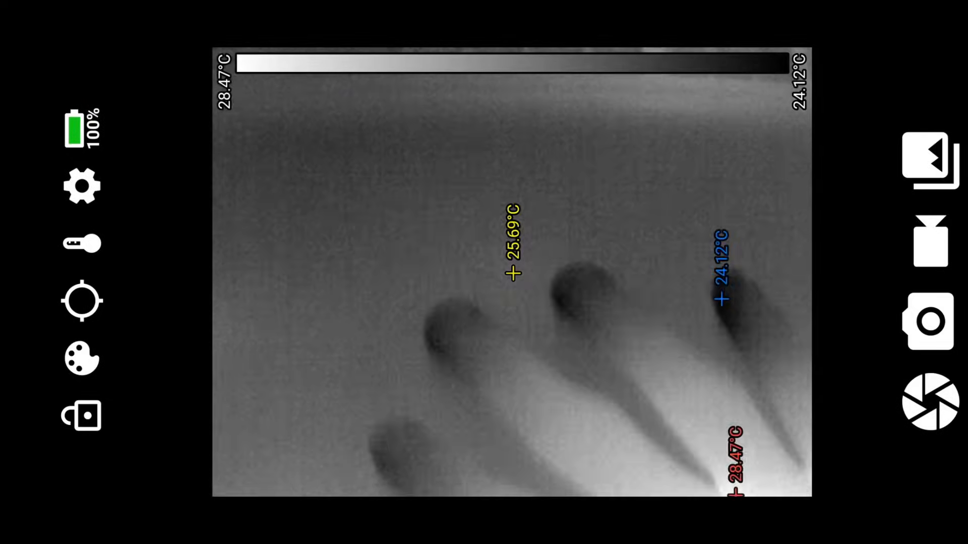
{"action": "left_click", "coordinate": [81, 362]}
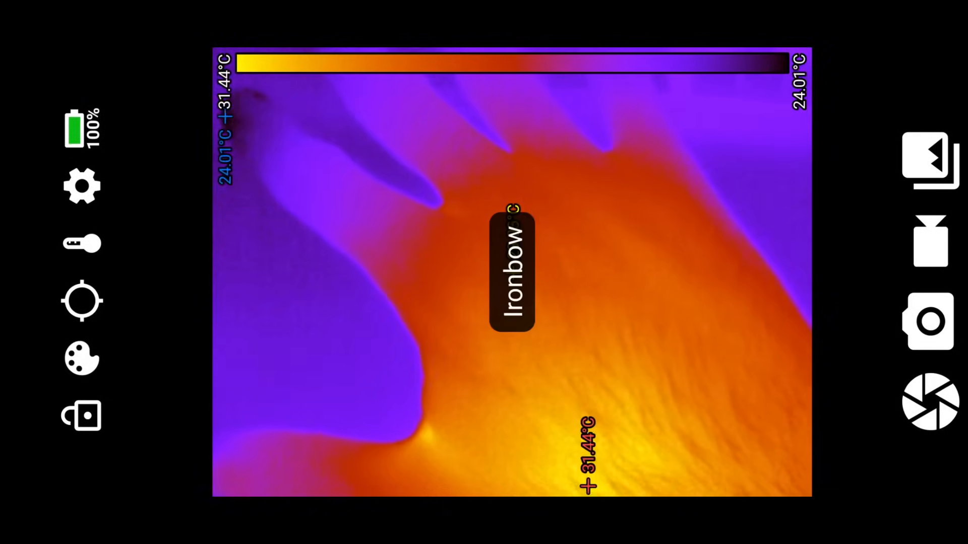